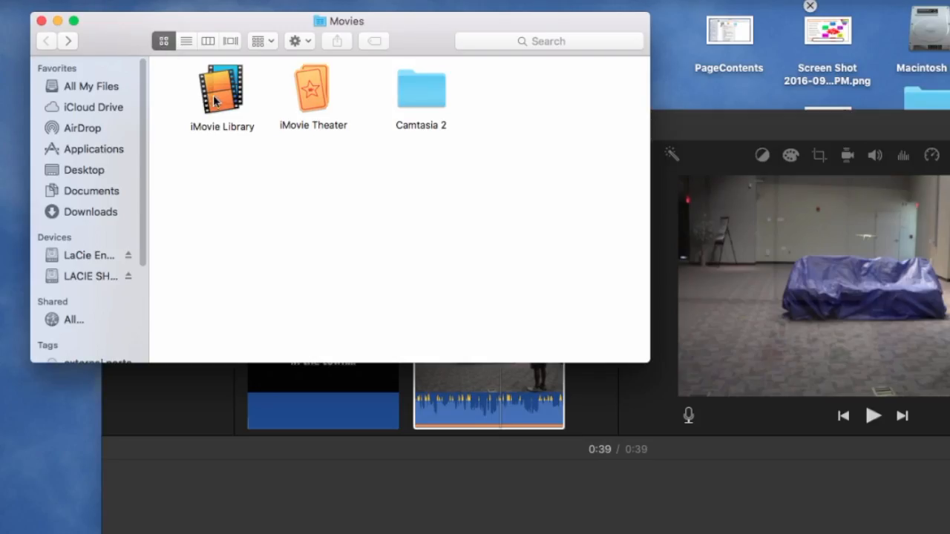
Step: Show the iMovie Library package contents and view the EngEx Class folder's info (2.7 GB)
{"action": "right_click", "coordinate": [222, 89]}
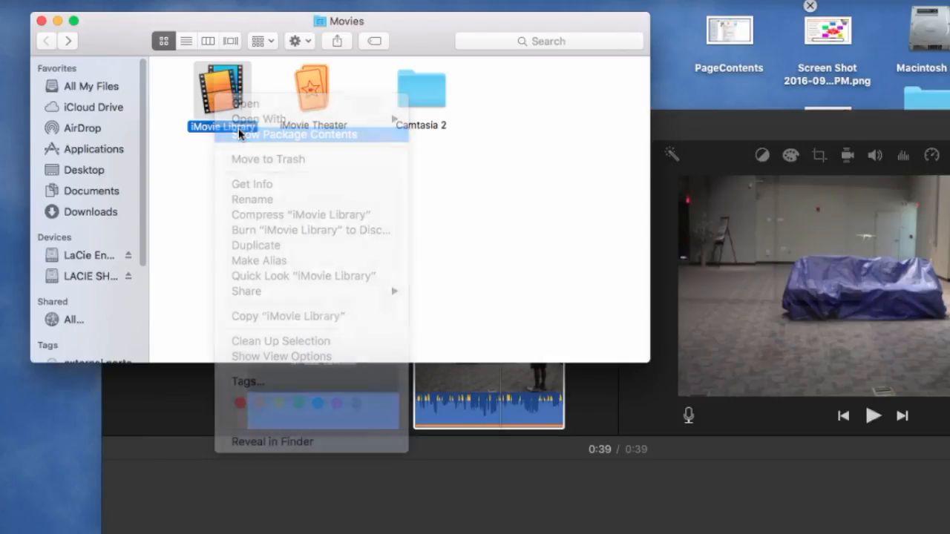
{"action": "left_click", "coordinate": [294, 135]}
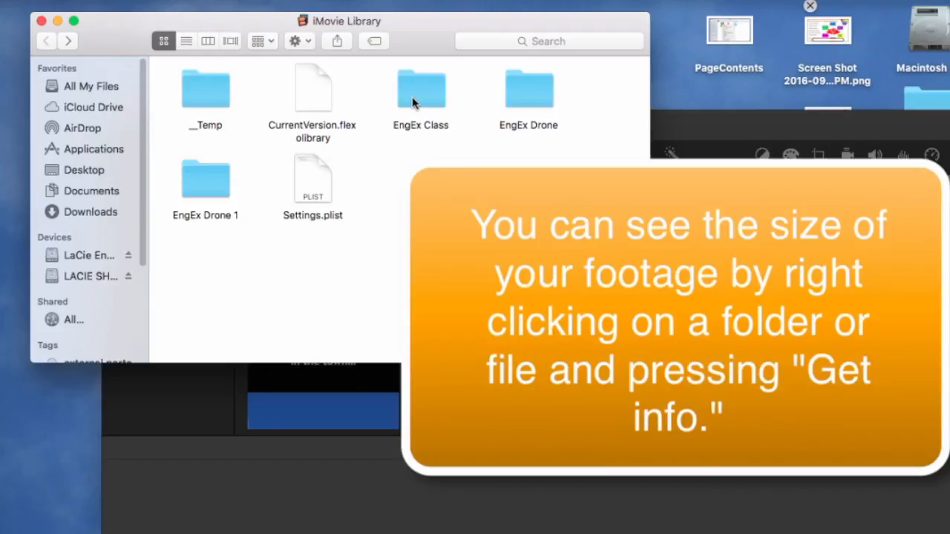
{"action": "left_click", "coordinate": [421, 89]}
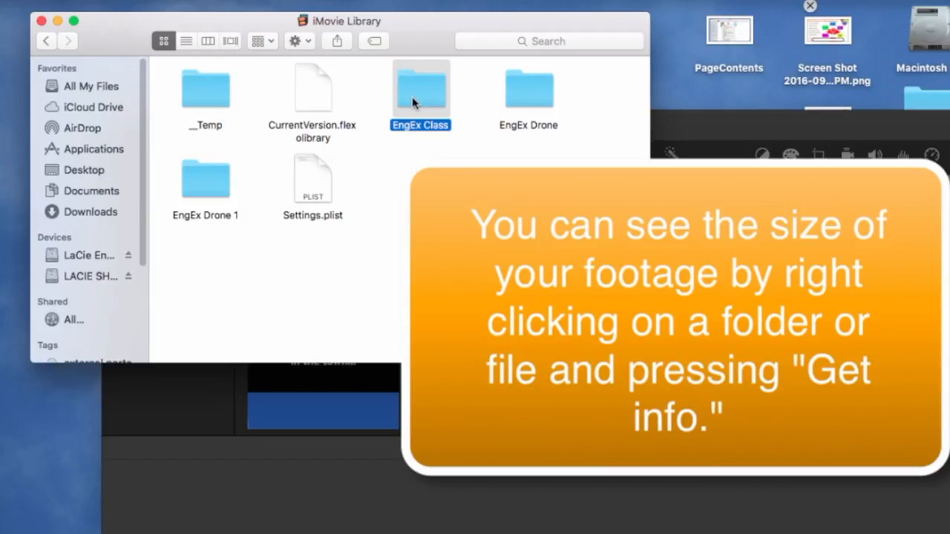
{"action": "right_click", "coordinate": [420, 89]}
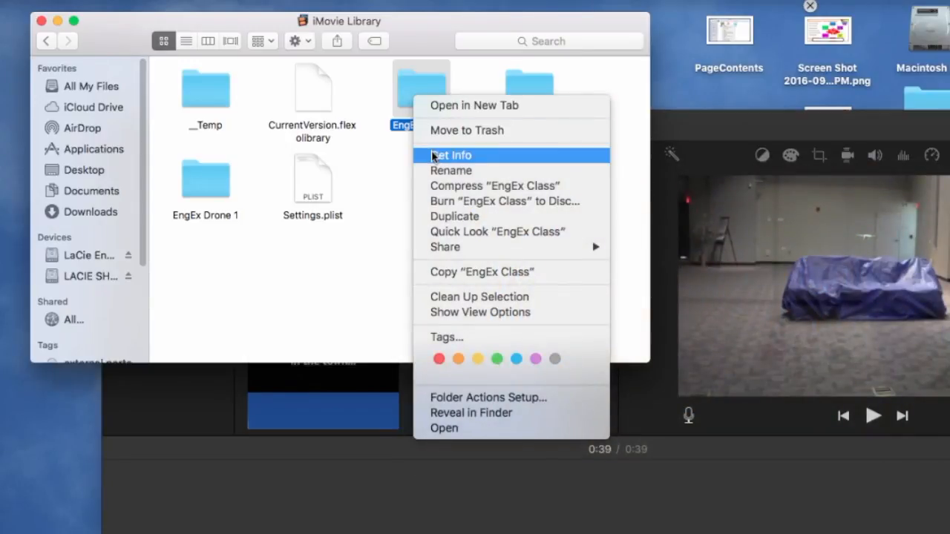
{"action": "left_click", "coordinate": [452, 155]}
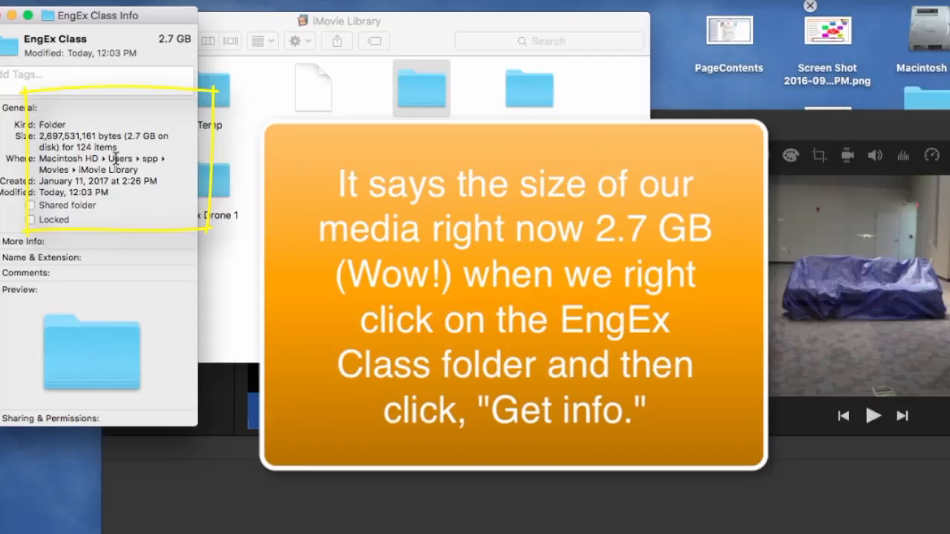
{"action": "mouse_move", "coordinate": [104, 137]}
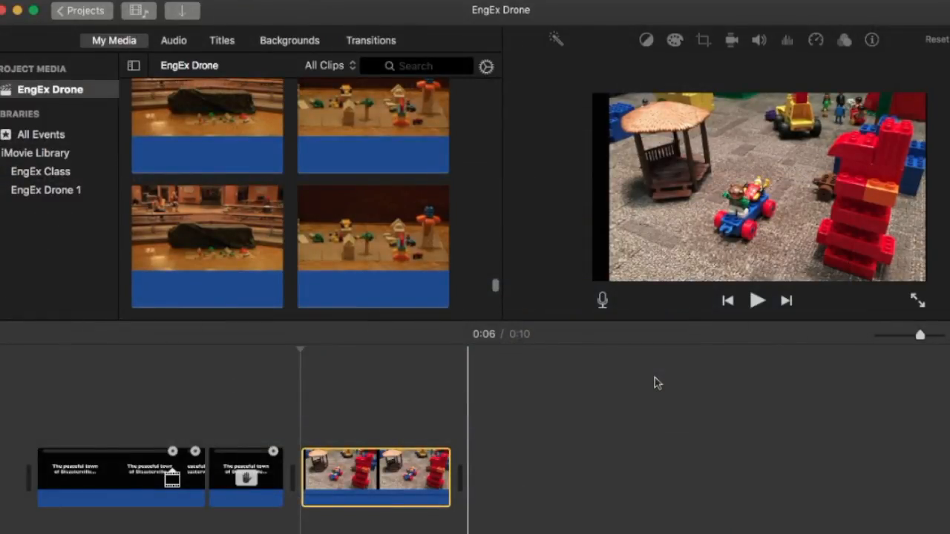
{"action": "mouse_move", "coordinate": [833, 184]}
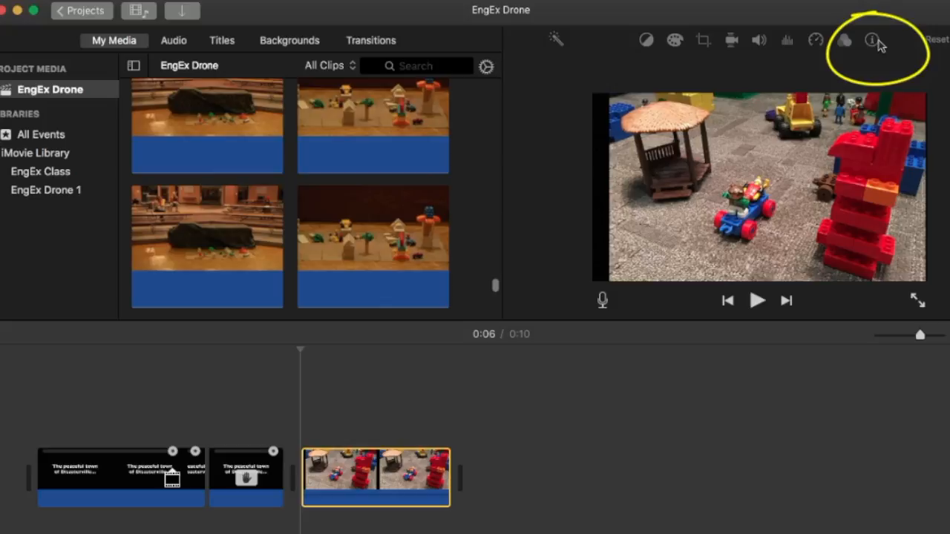
{"action": "mouse_move", "coordinate": [881, 37]}
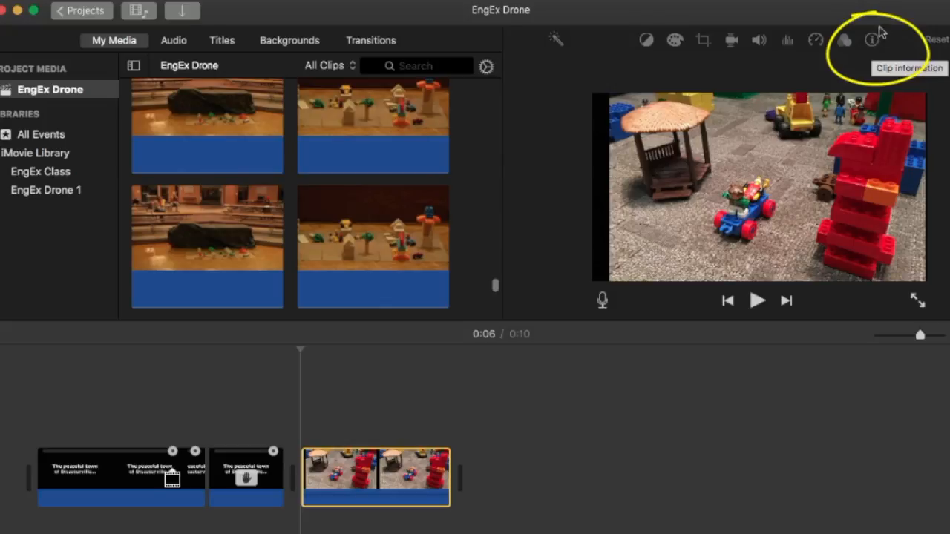
{"action": "mouse_move", "coordinate": [879, 46]}
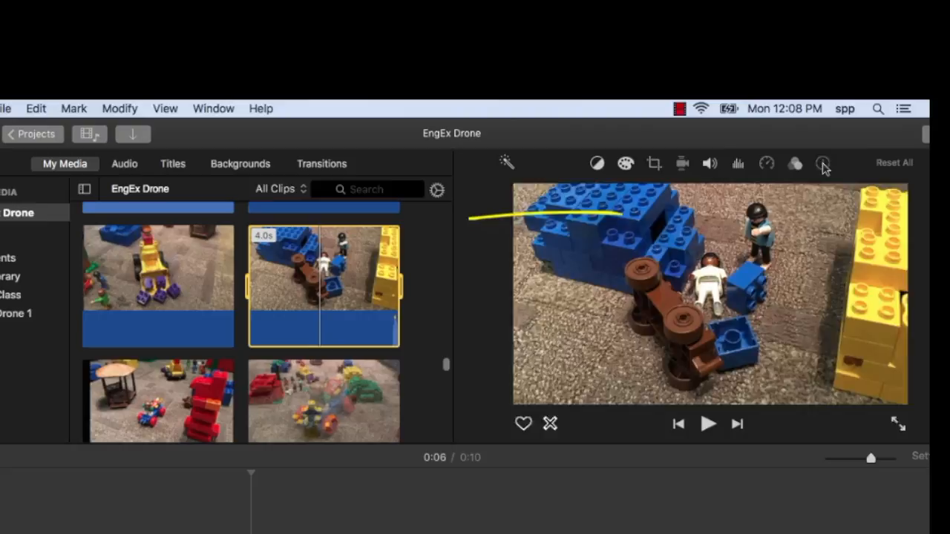
Step: Display the Injury clip's information, showing its recording date and 4.0s duration
{"action": "left_click", "coordinate": [823, 163]}
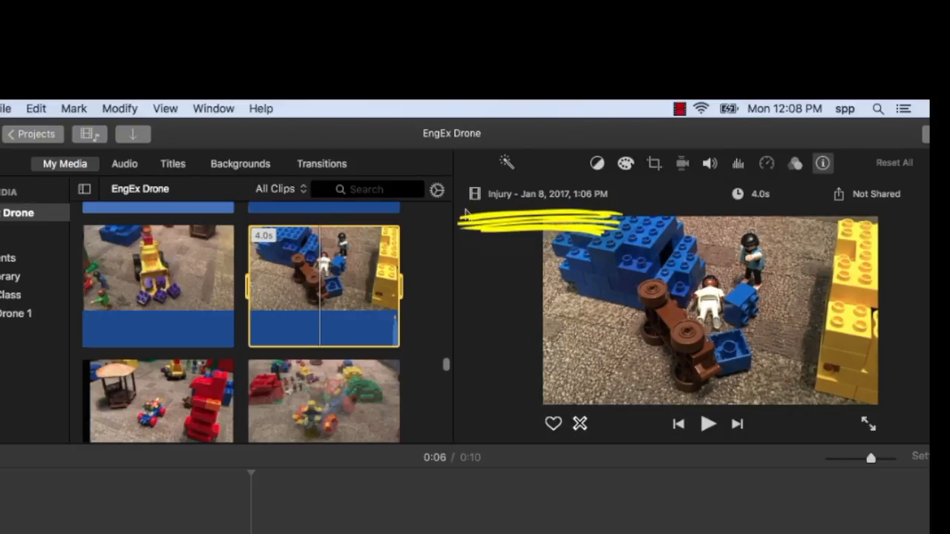
{"action": "mouse_move", "coordinate": [462, 281]}
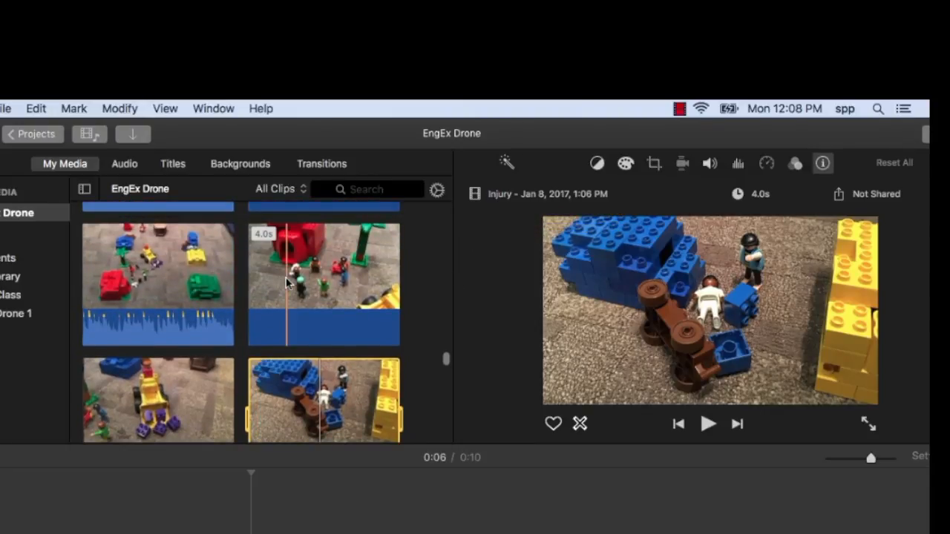
{"action": "left_click", "coordinate": [323, 284]}
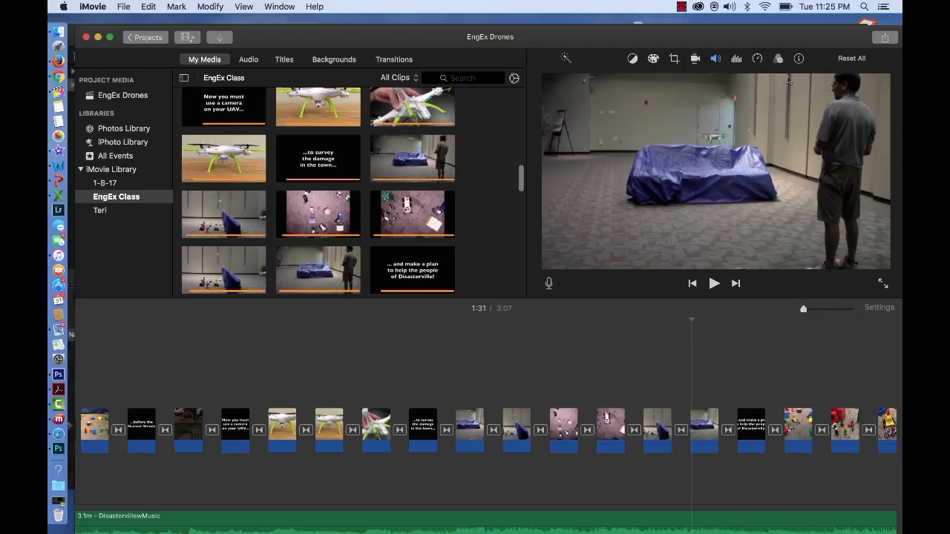
{"action": "mouse_move", "coordinate": [798, 58]}
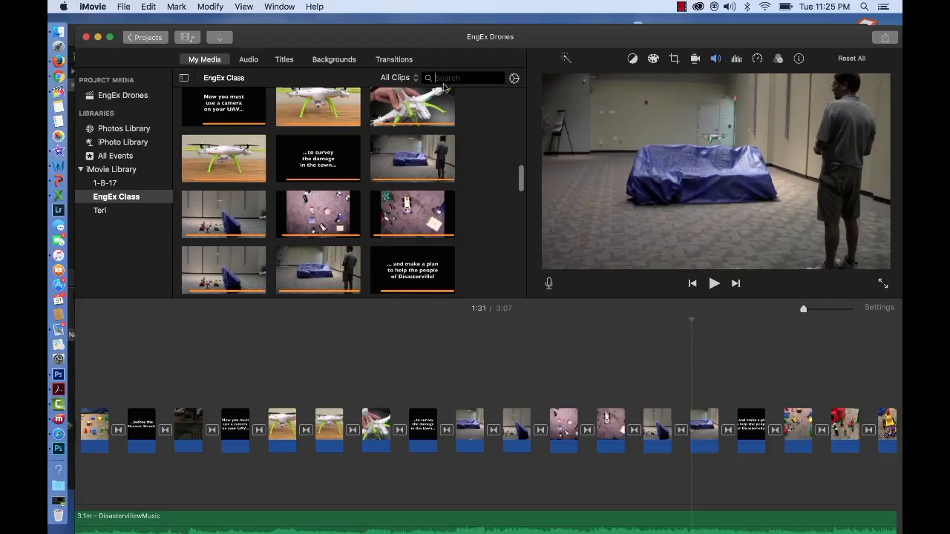
{"action": "mouse_move", "coordinate": [455, 89]}
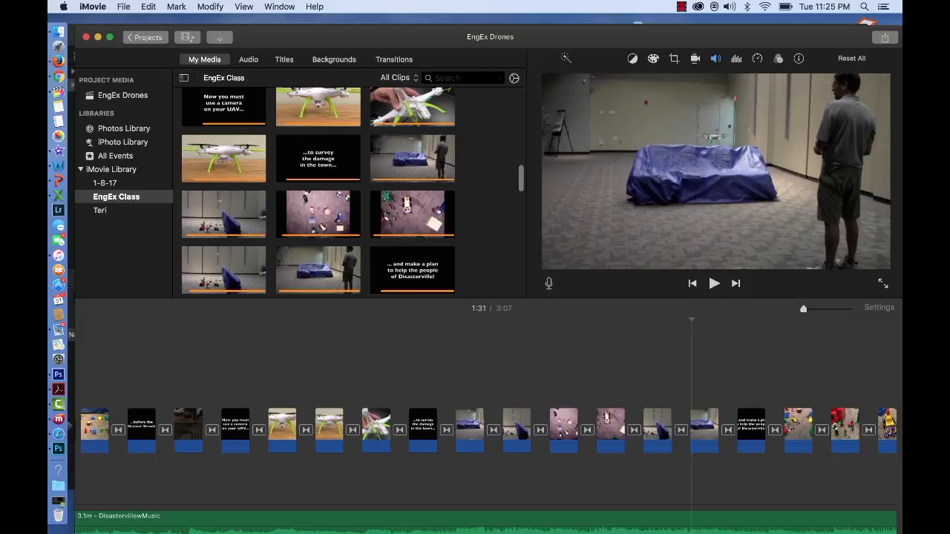
Step: Search the media browser for 'injury'
{"action": "type", "text": "injury"}
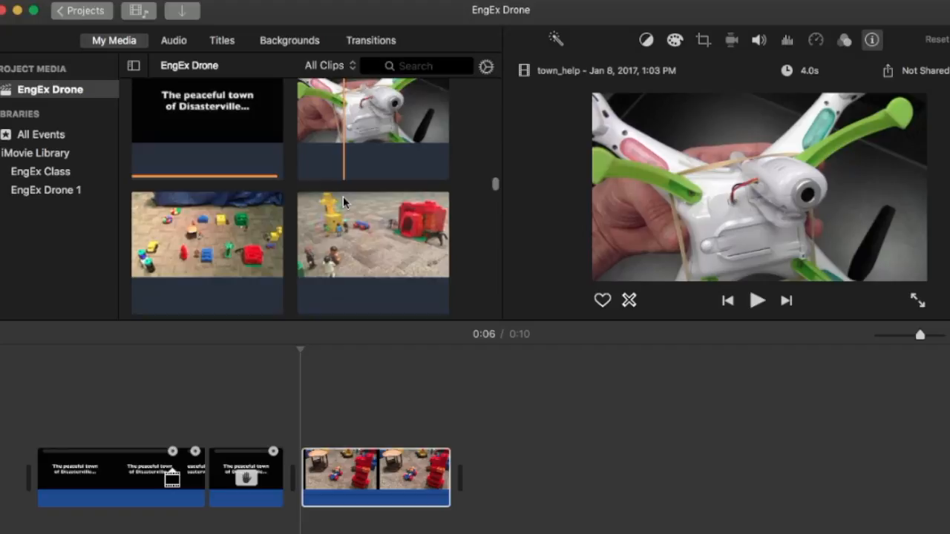
Step: Select the overhead Lego town clip in the browser and view its clip information
{"action": "scroll", "scroll_direction": "down", "scroll_amount": 3}
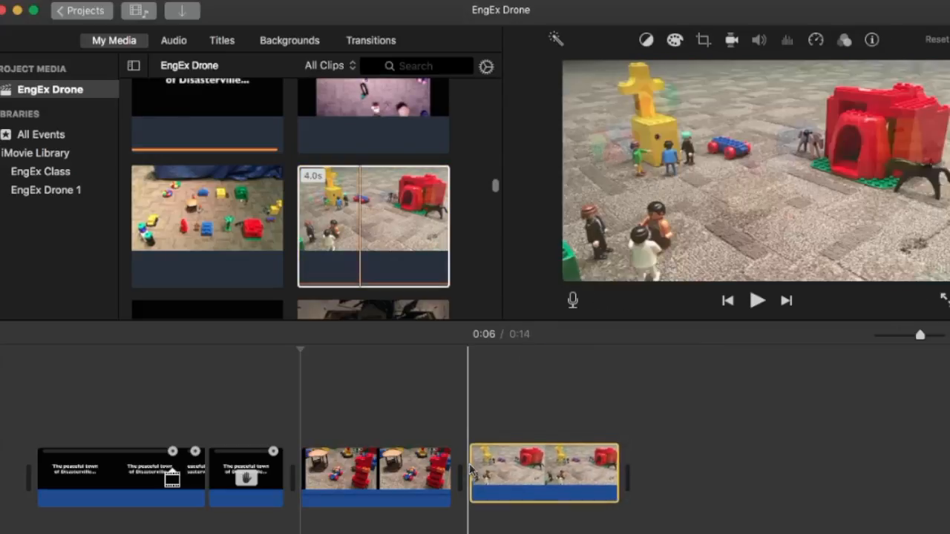
{"action": "left_click", "coordinate": [207, 226]}
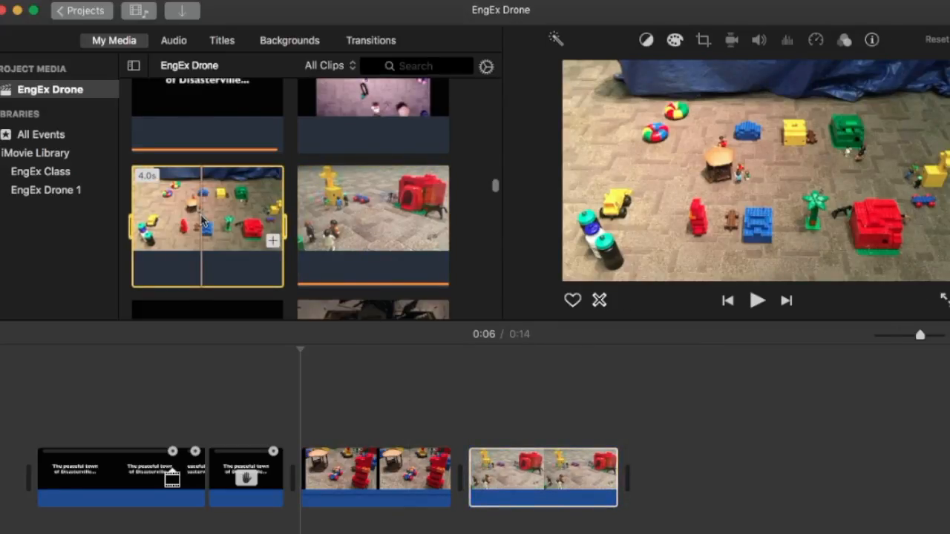
{"action": "mouse_move", "coordinate": [872, 43]}
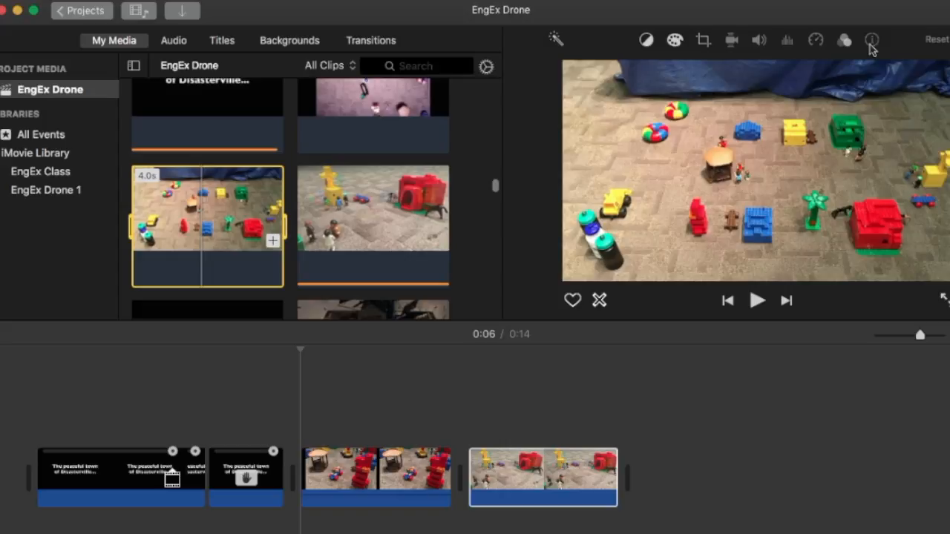
{"action": "left_click", "coordinate": [871, 38]}
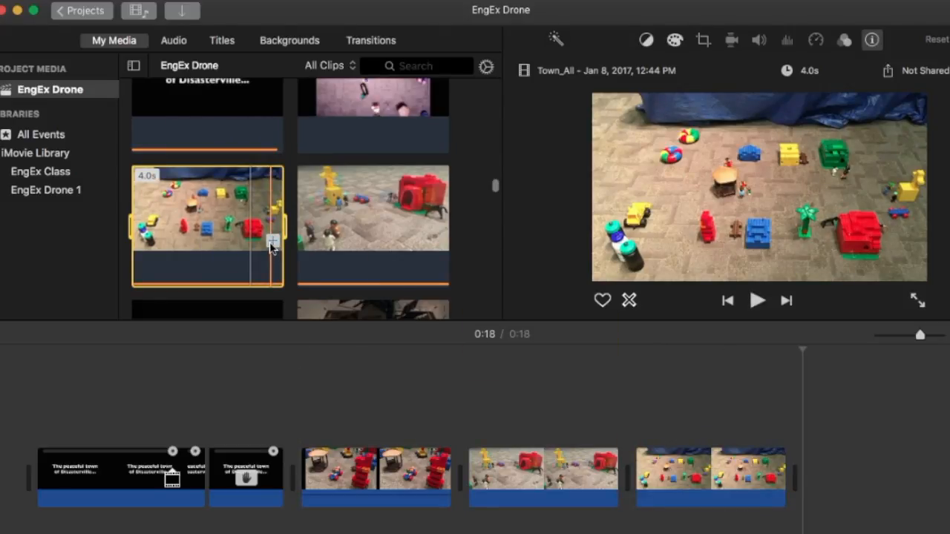
{"action": "mouse_move", "coordinate": [366, 243]}
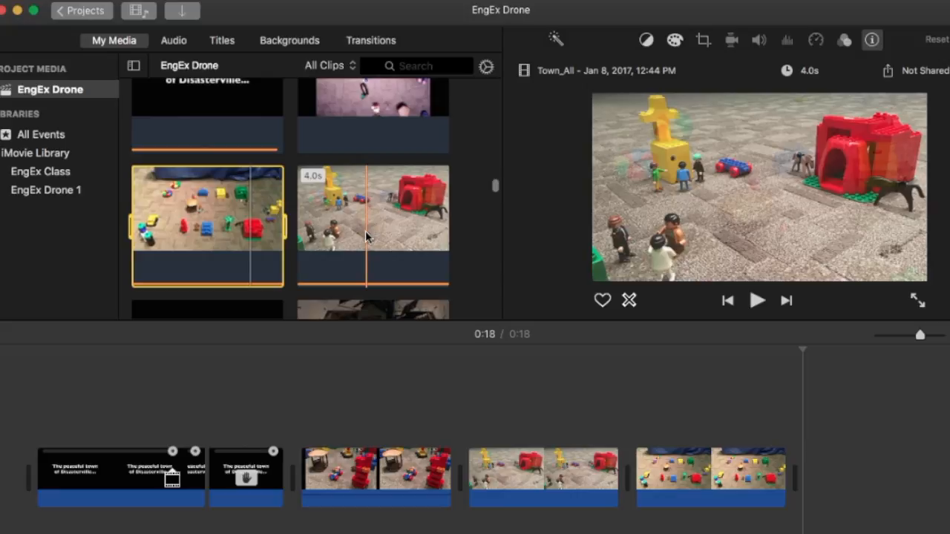
{"action": "scroll", "scroll_direction": "down", "scroll_amount": 3}
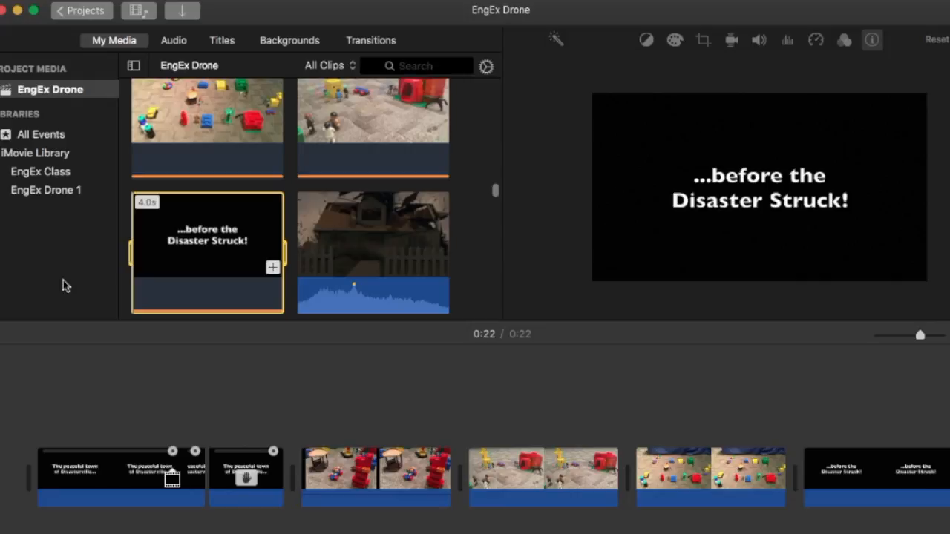
{"action": "mouse_move", "coordinate": [211, 224]}
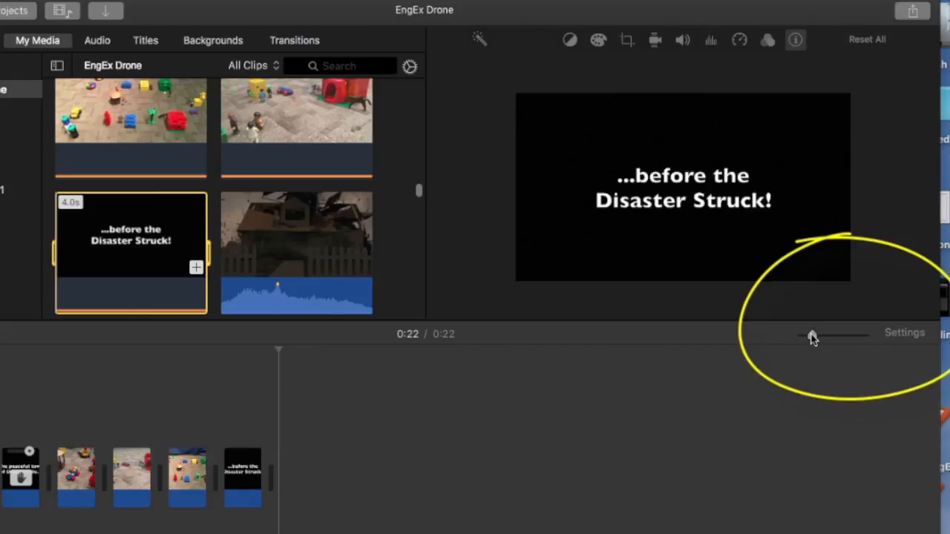
{"action": "mouse_move", "coordinate": [811, 342]}
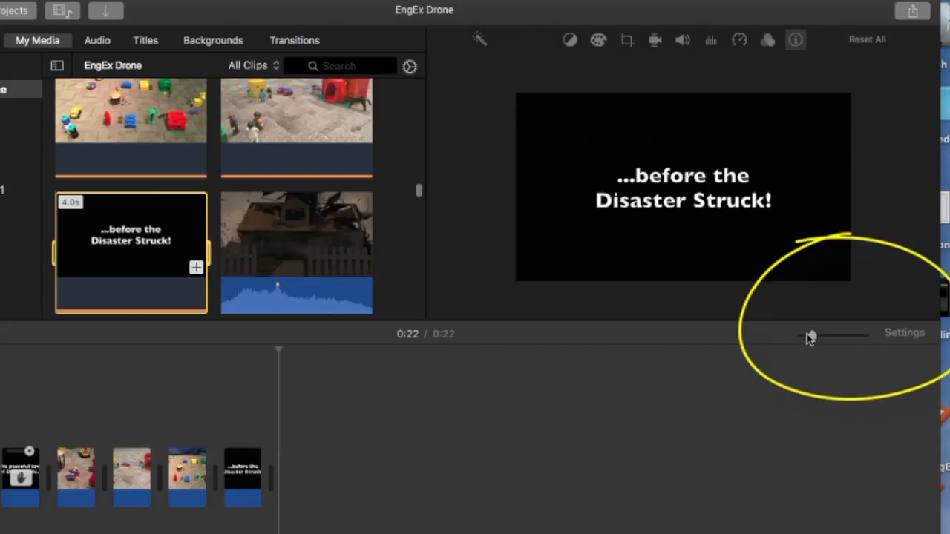
{"action": "mouse_move", "coordinate": [812, 337]}
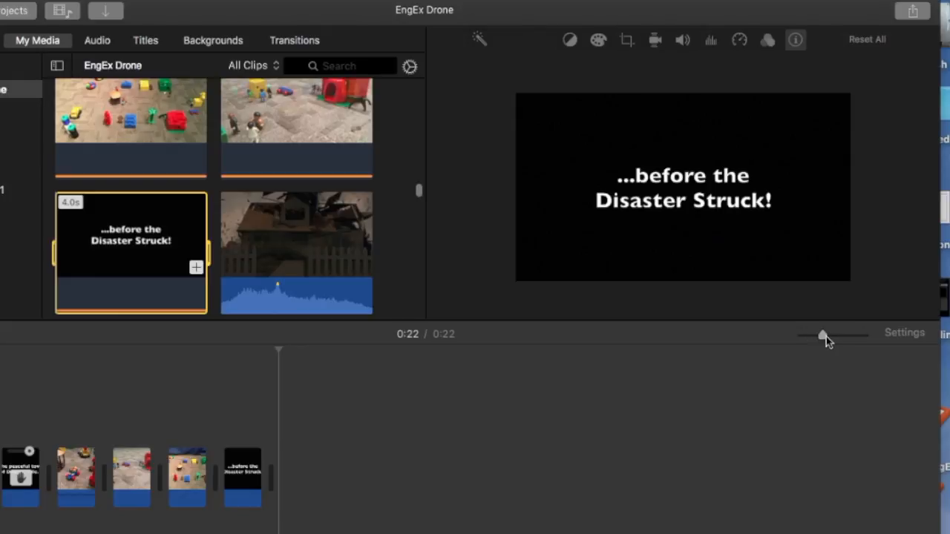
Step: Shrink the timeline clips with the zoom slider so the whole 0:22 project is visible
{"action": "left_click_drag", "start_coordinate": [823, 335], "coordinate": [864, 336]}
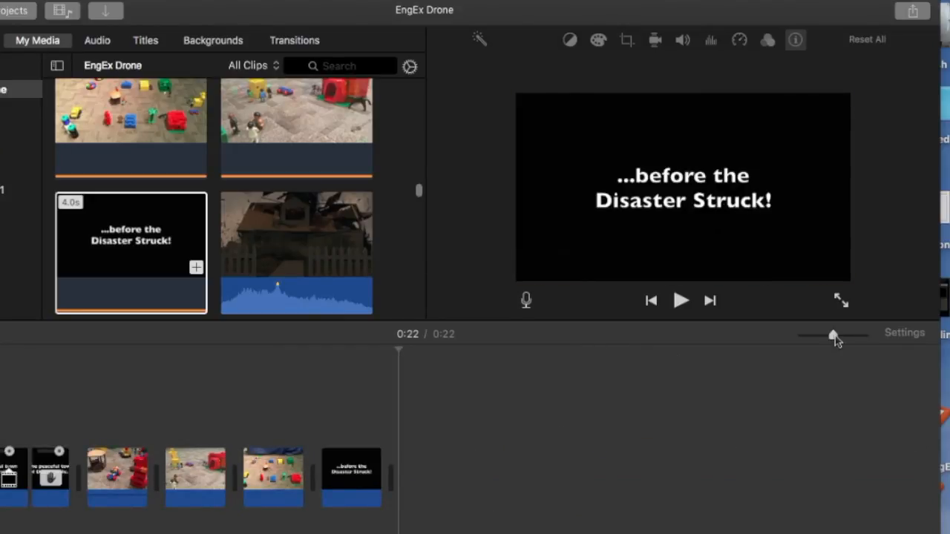
{"action": "mouse_move", "coordinate": [738, 74]}
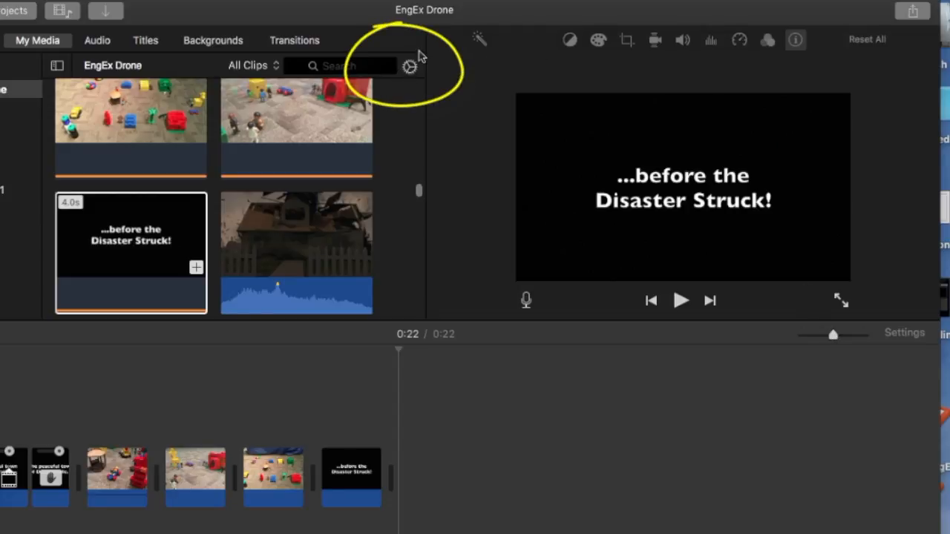
{"action": "left_click", "coordinate": [409, 67]}
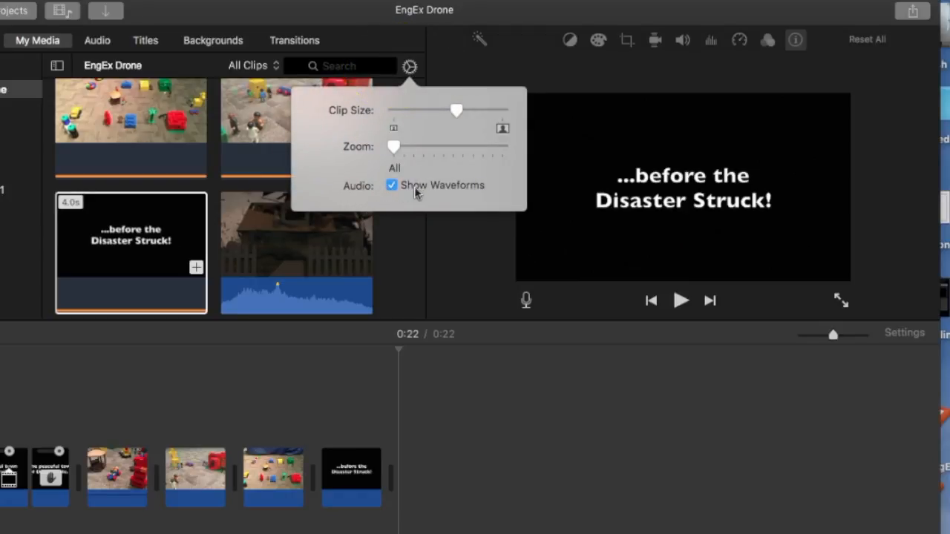
{"action": "mouse_move", "coordinate": [416, 191]}
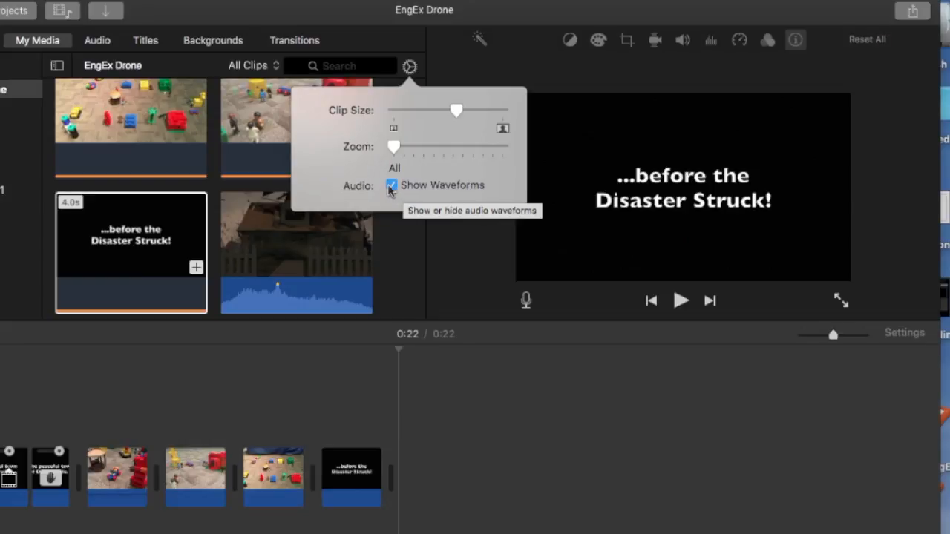
{"action": "left_click", "coordinate": [392, 185]}
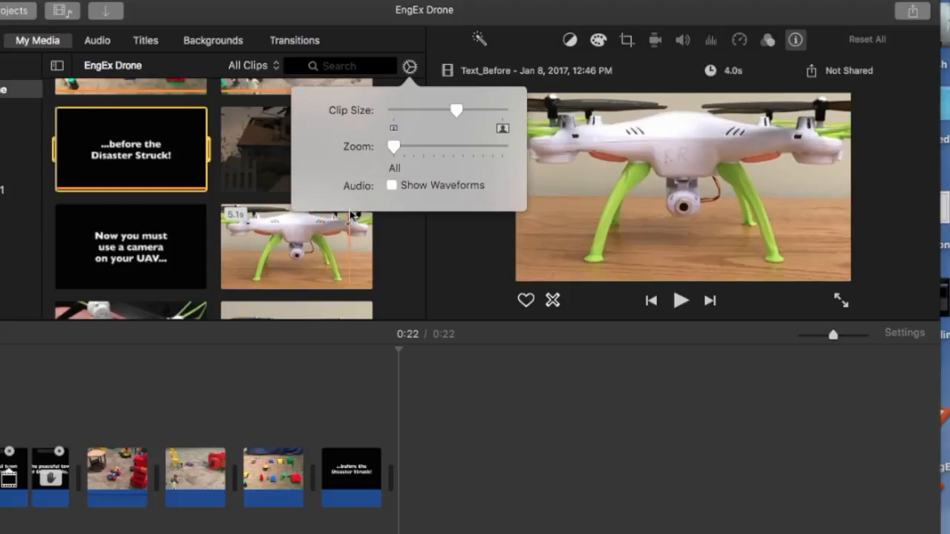
{"action": "left_click", "coordinate": [392, 185]}
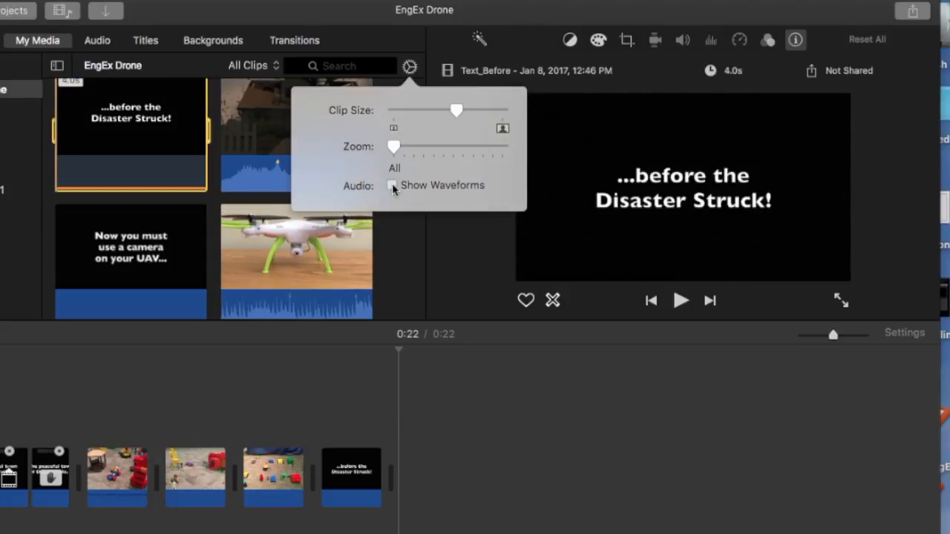
{"action": "left_click", "coordinate": [392, 185]}
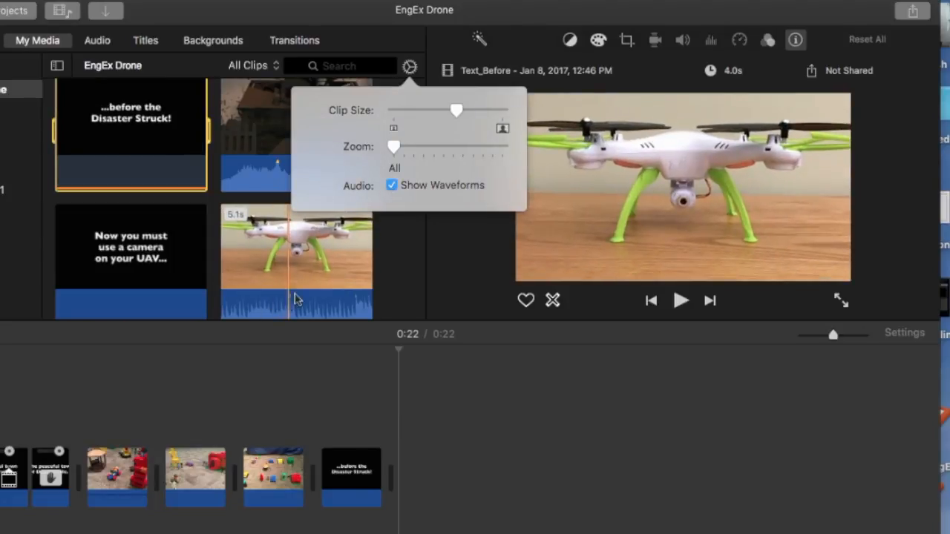
{"action": "left_click", "coordinate": [130, 118]}
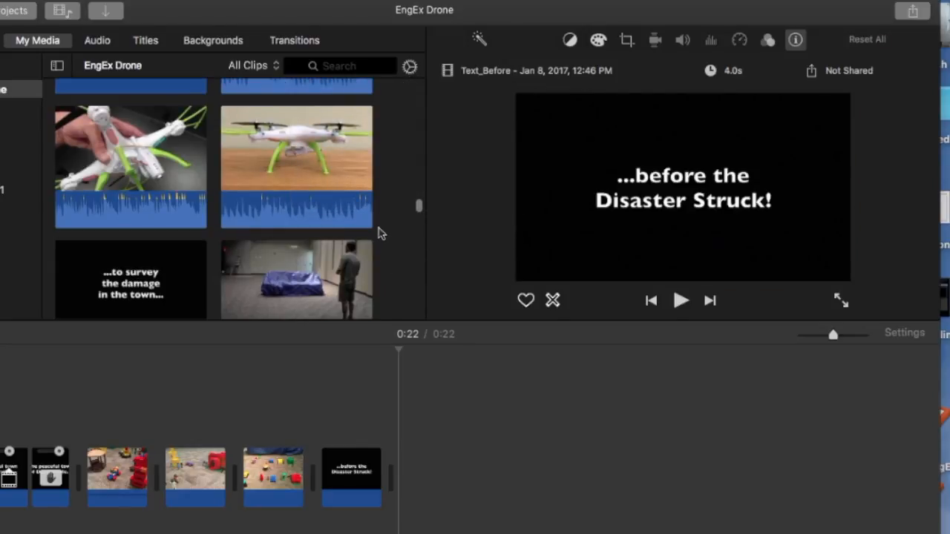
Step: Enable audio skimming, then preview the 16.6s UAV_fly clip and stop playback
{"action": "scroll", "scroll_direction": "down", "scroll_amount": 3}
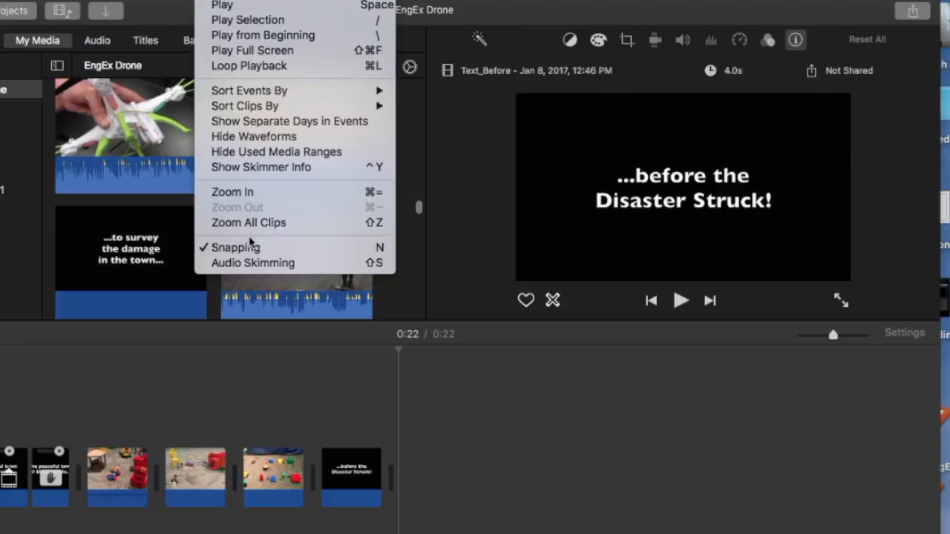
{"action": "mouse_move", "coordinate": [256, 269]}
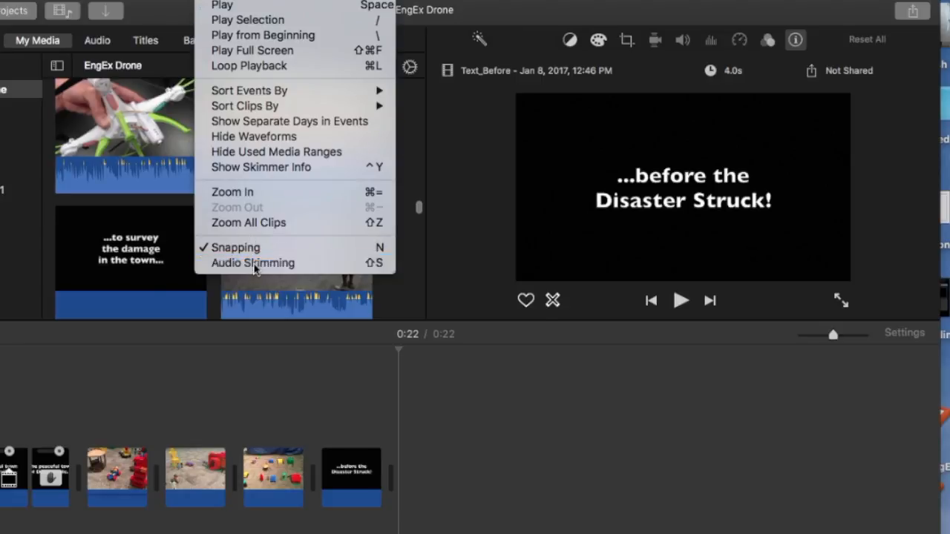
{"action": "left_click", "coordinate": [254, 262]}
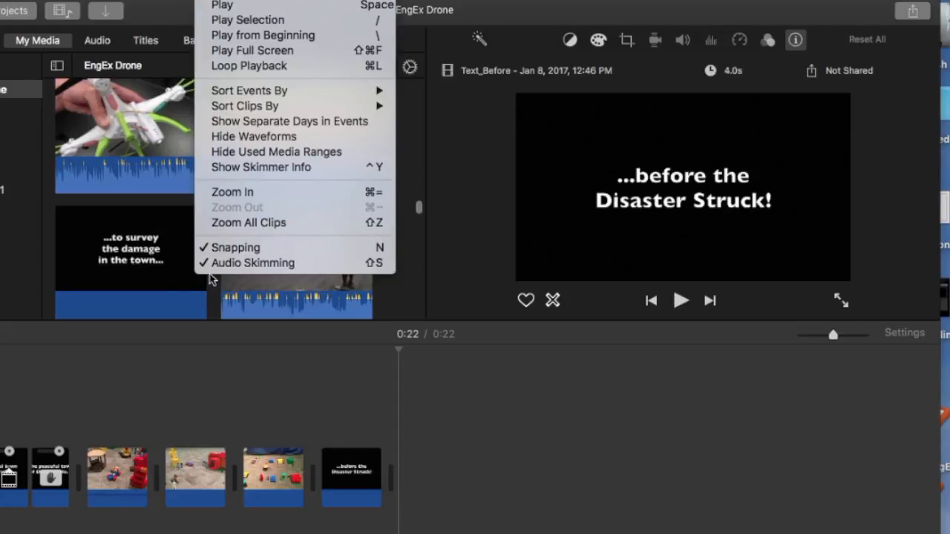
{"action": "mouse_move", "coordinate": [184, 222]}
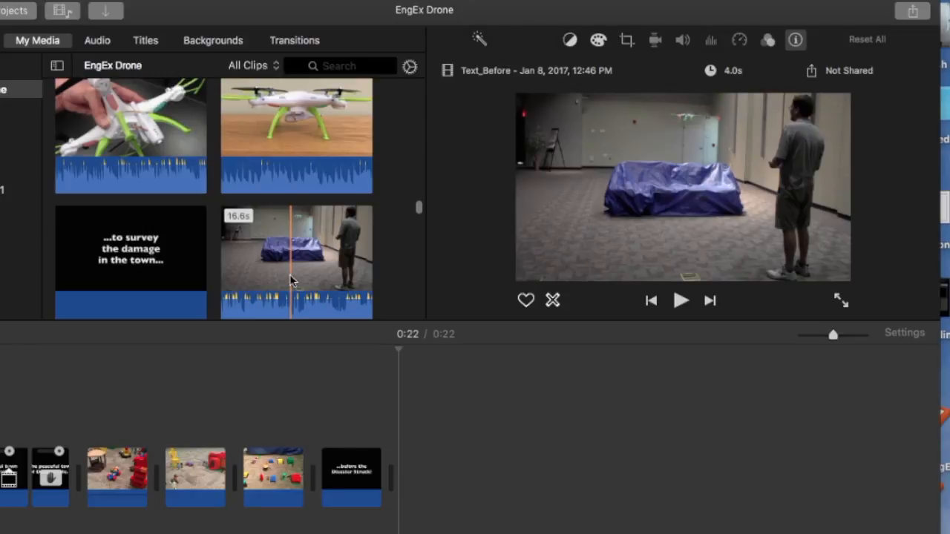
{"action": "left_click", "coordinate": [296, 252]}
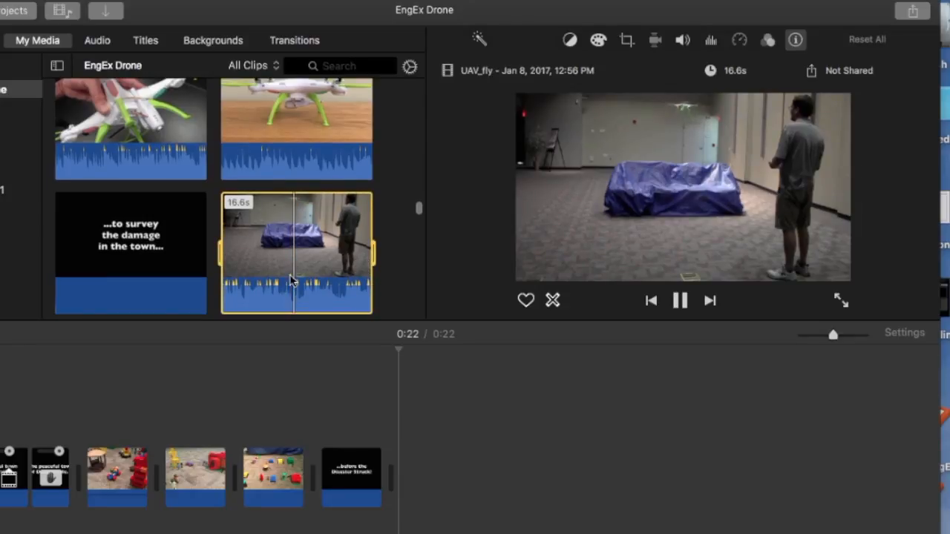
{"action": "left_click", "coordinate": [681, 301]}
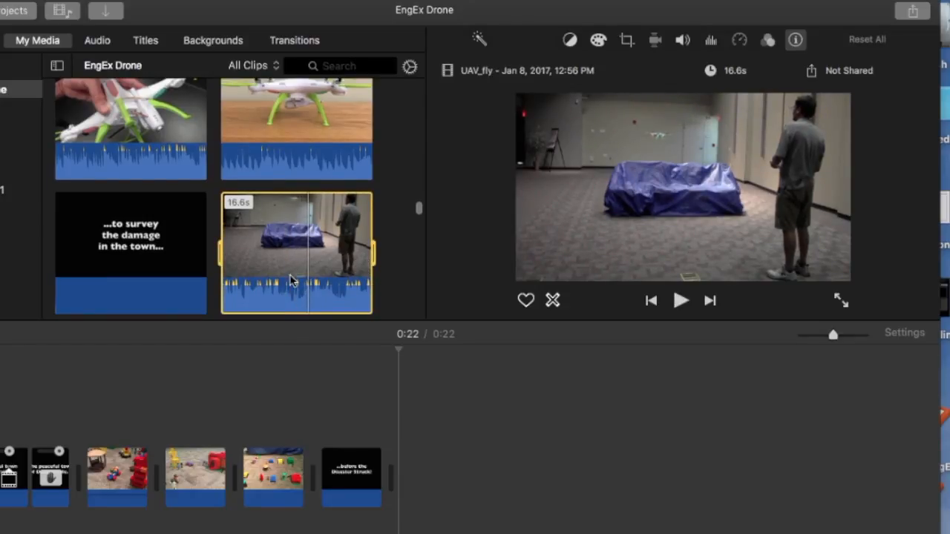